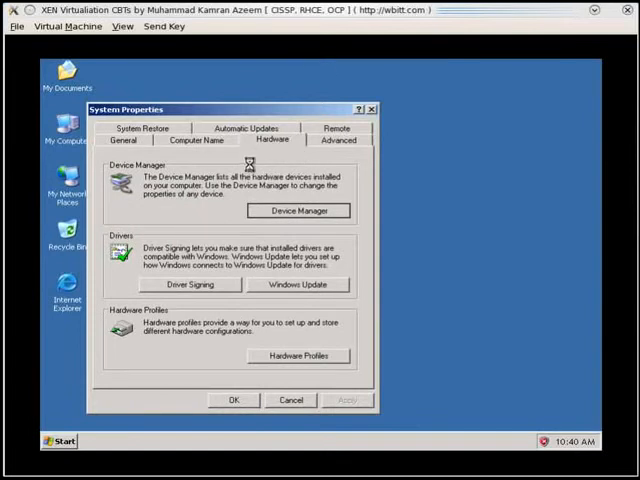
- Show the guest's detected hardware list in Device Manager from System Properties
{"action": "left_click", "coordinate": [298, 210]}
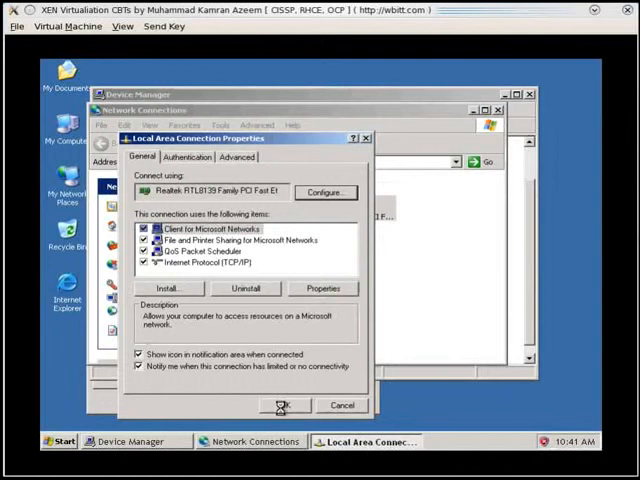
- Show Local Area Connection properties listing the Realtek RTL8139 adapter, Client for Microsoft Networks and TCP/IP
{"action": "left_click", "coordinate": [288, 404]}
{"action": "type", "text": "192"}
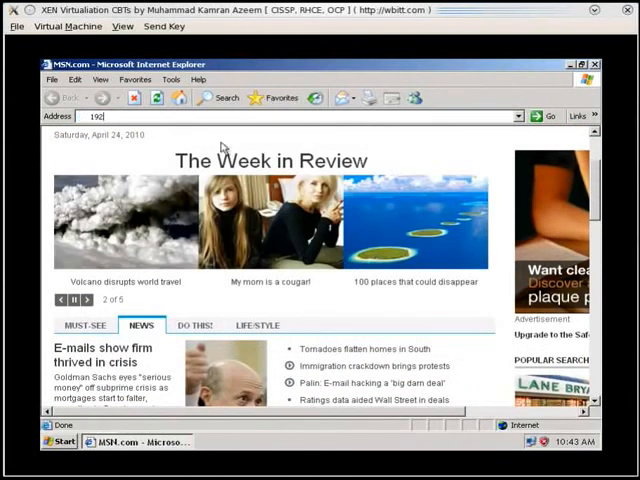
- Load the MSN.com home page in Internet Explorer to confirm the guest's network access
{"action": "left_click", "coordinate": [596, 64]}
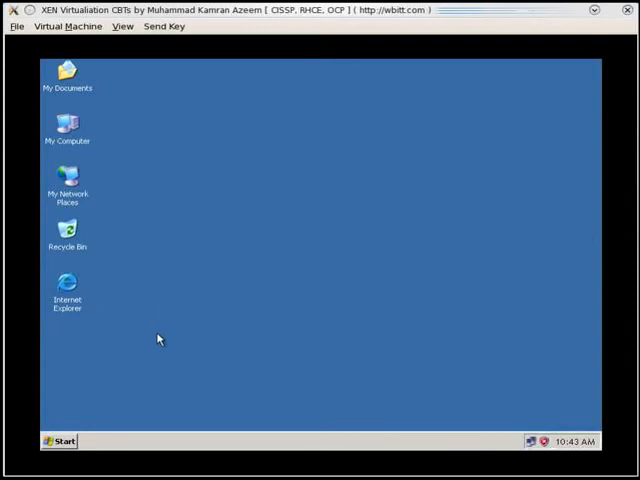
{"action": "mouse_move", "coordinate": [42, 222]}
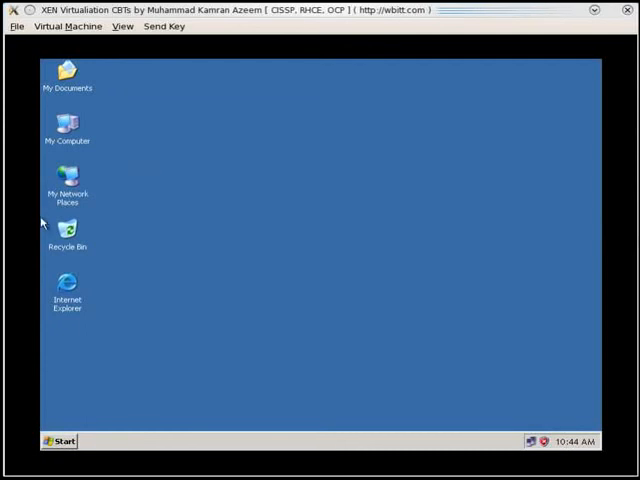